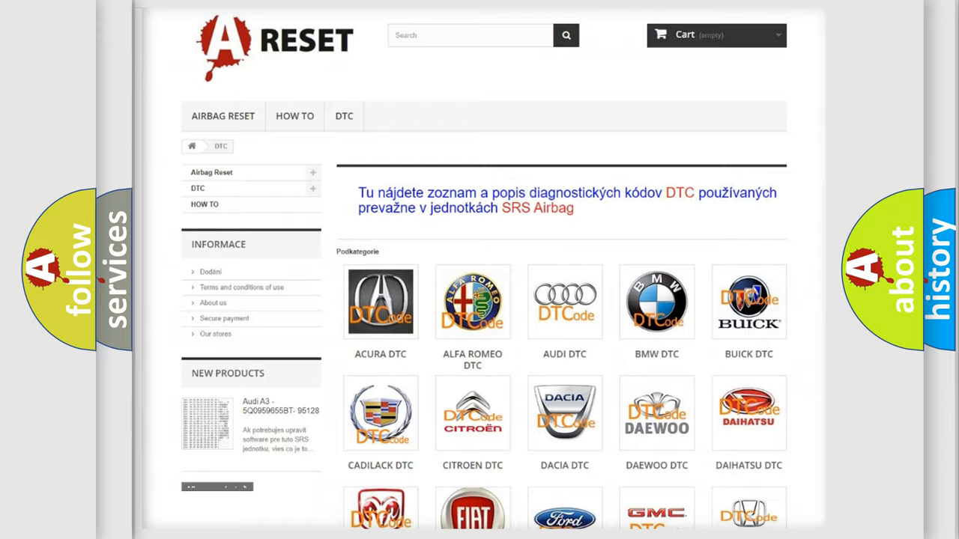
Choose Lexus from the DTC subcategories and browse its grid of airbag trouble codes.
{"action": "scroll", "scroll_direction": "down", "scroll_amount": 3}
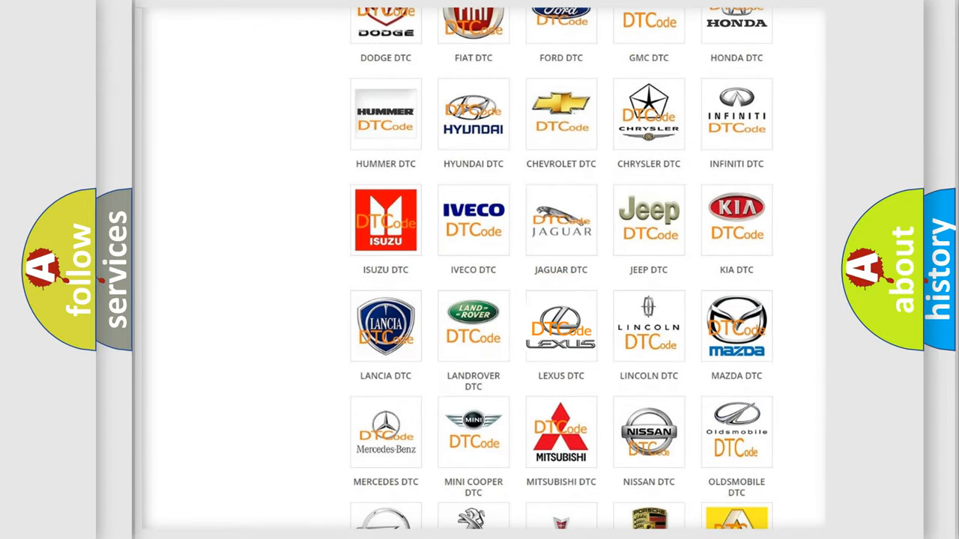
{"action": "left_click", "coordinate": [561, 327]}
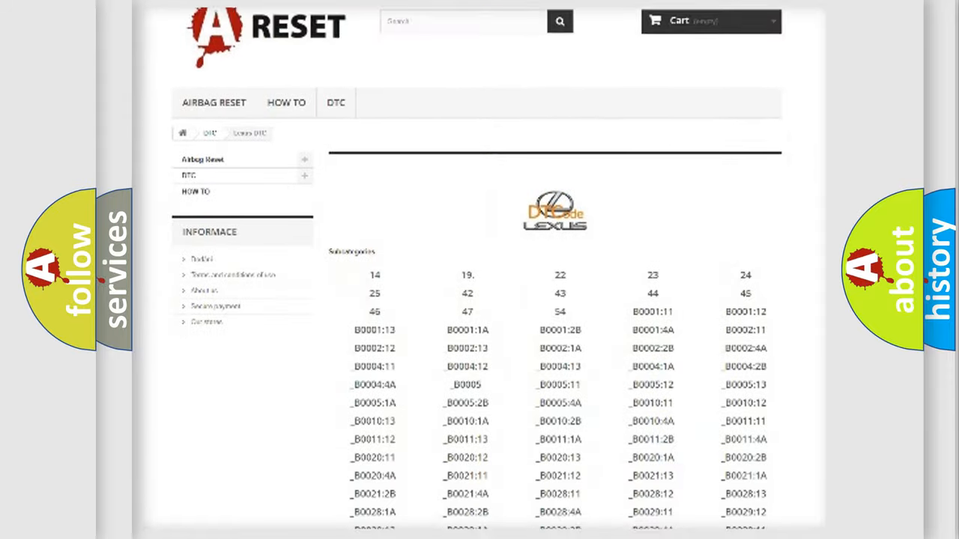
{"action": "scroll", "scroll_direction": "down", "scroll_amount": 3}
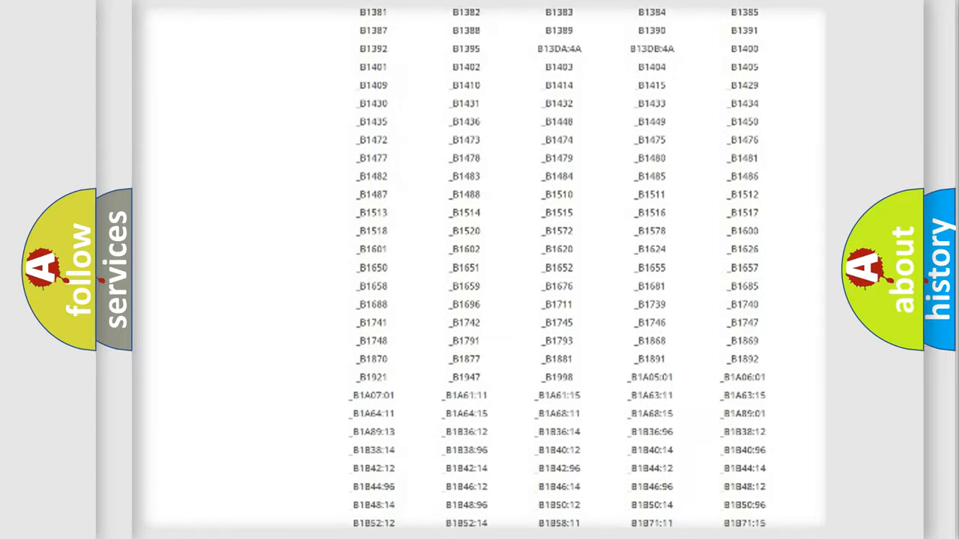